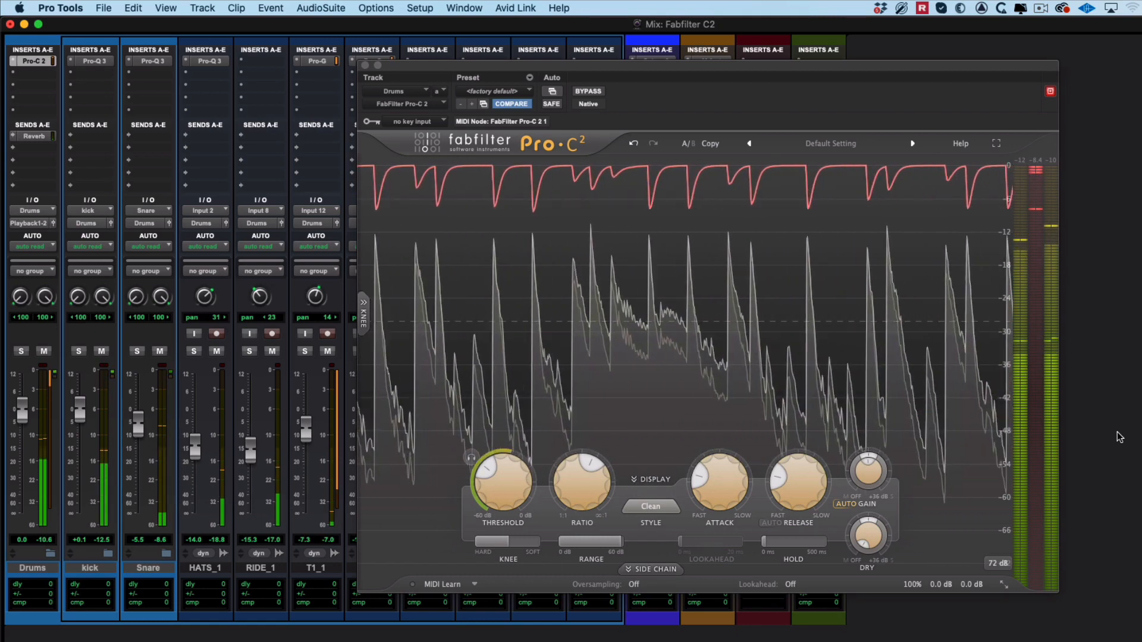
Sweep the Pro-C 2 Release knob between 80 and 274 ms, settling at 108 ms
click(649, 506)
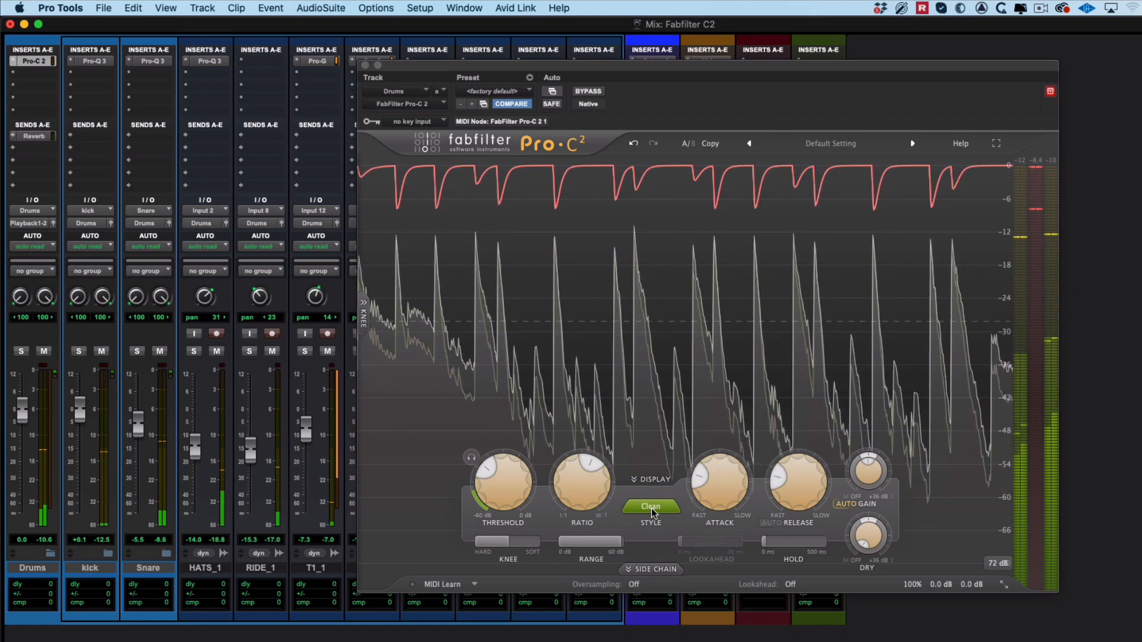
drag(798, 477, 806, 495)
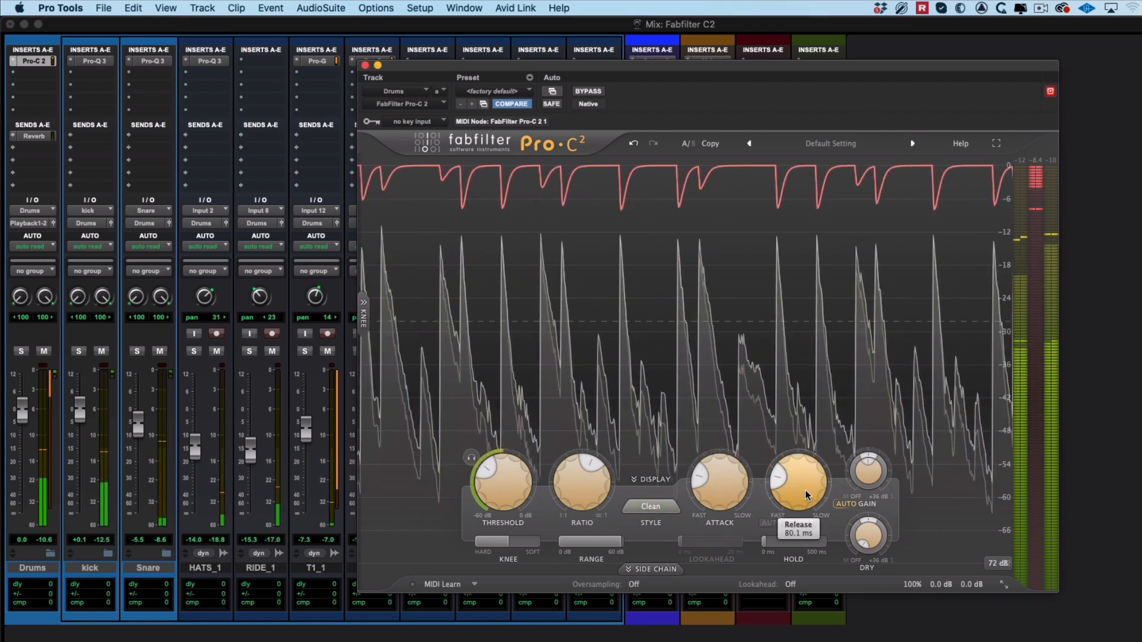
drag(797, 484, 797, 444)
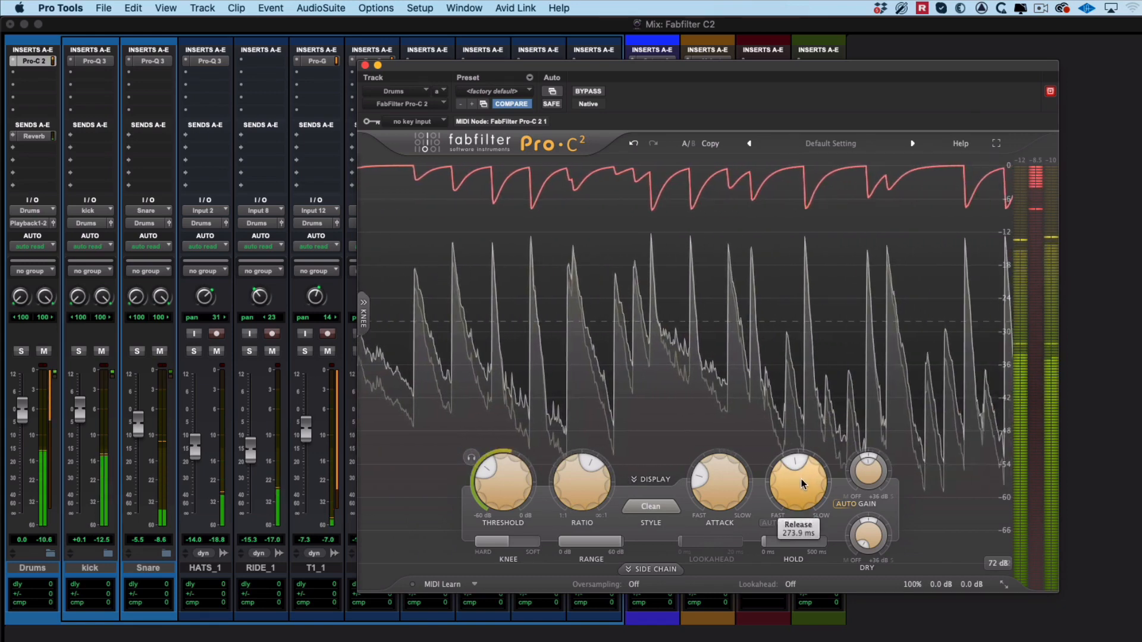
drag(797, 481, 797, 469)
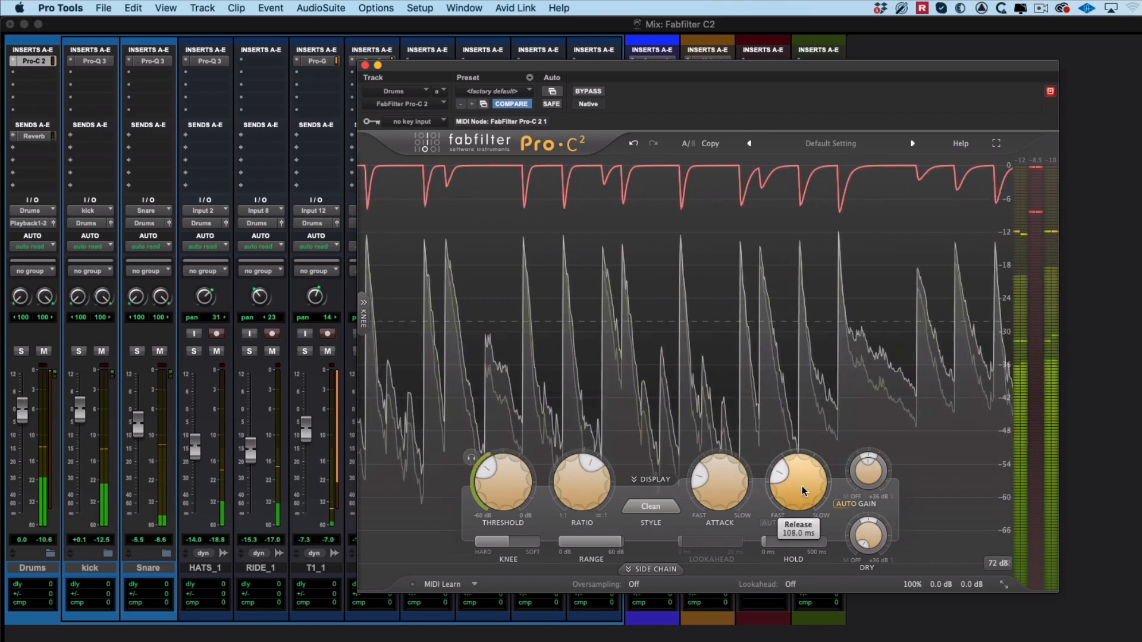
click(650, 507)
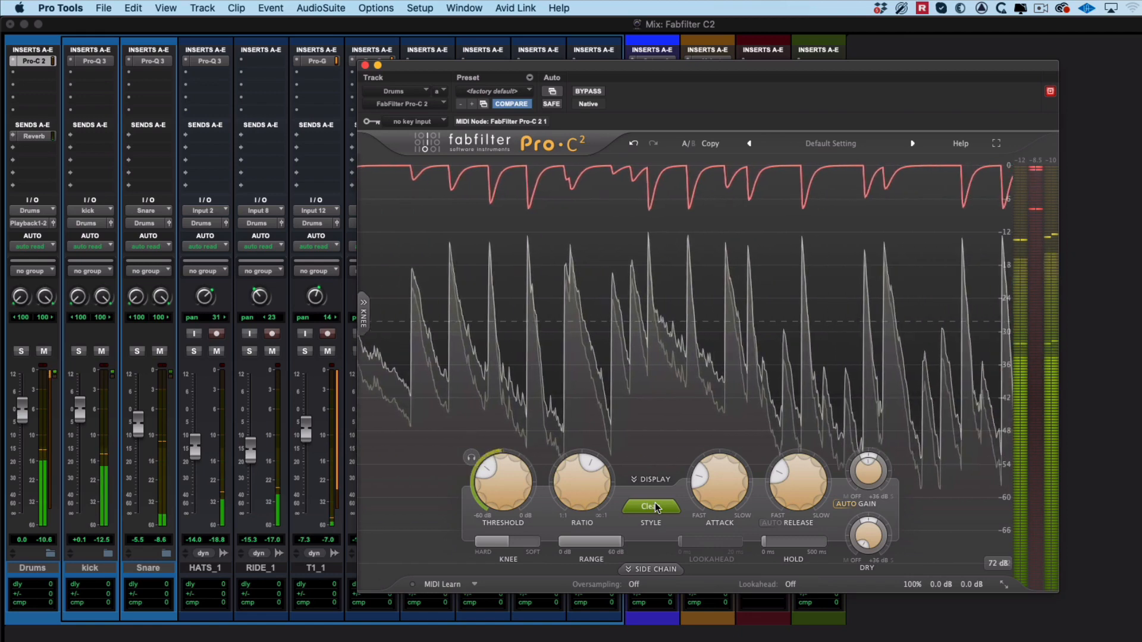
click(649, 506)
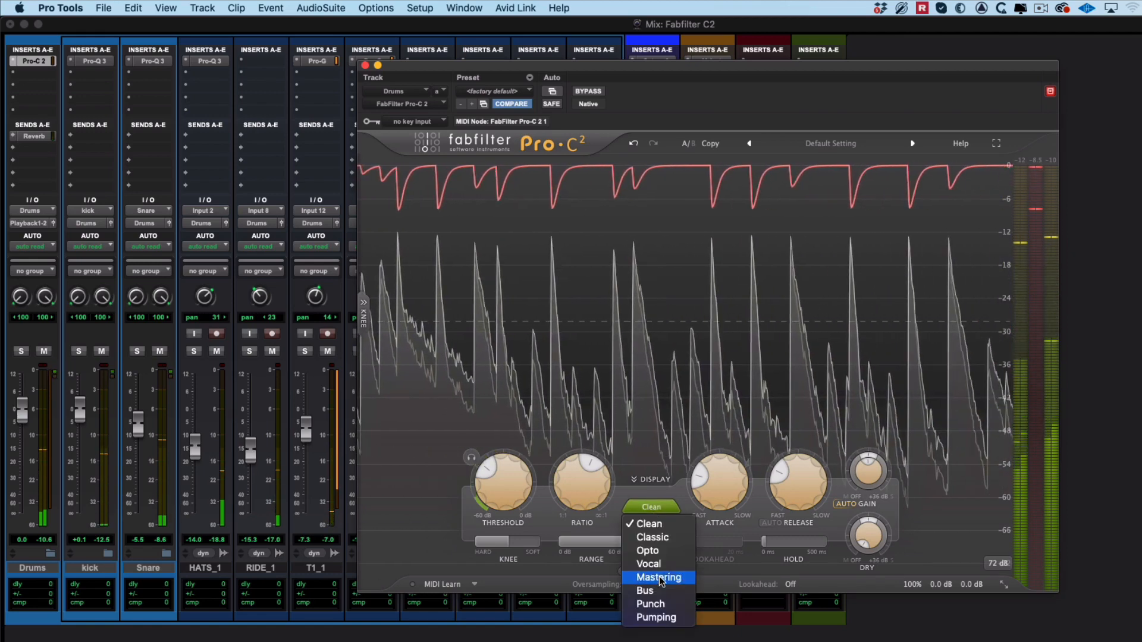
click(658, 577)
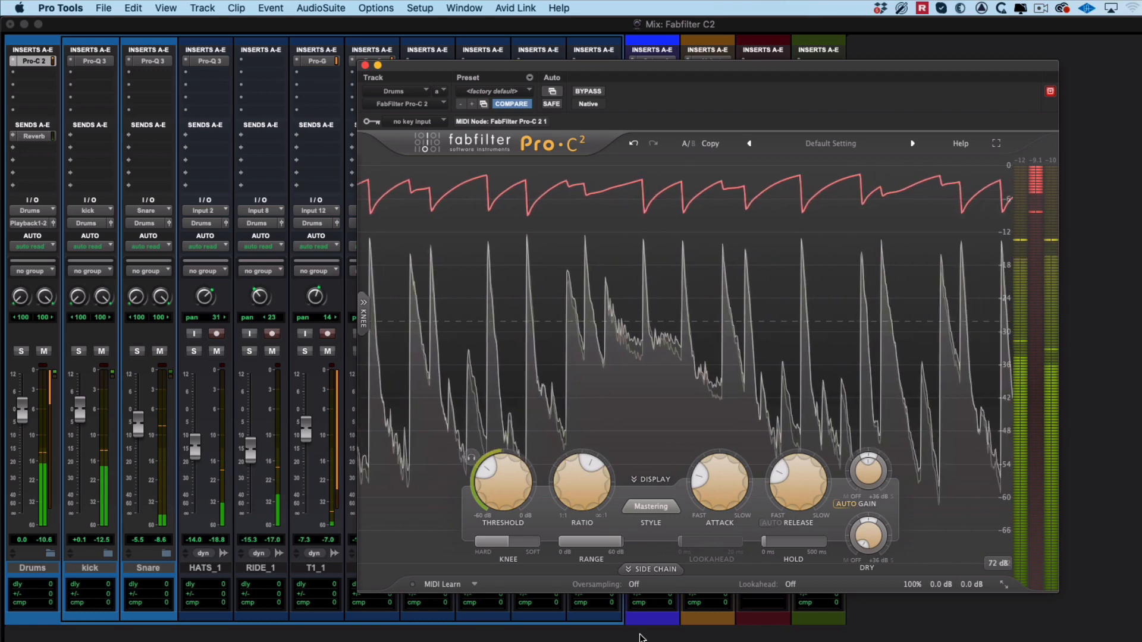
click(649, 506)
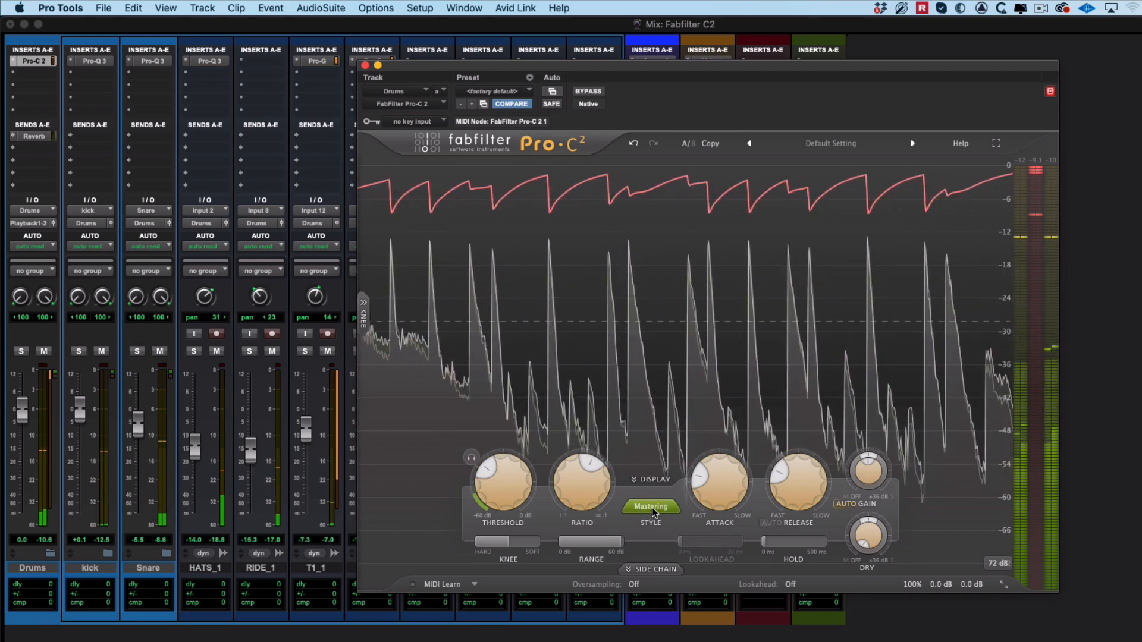
click(649, 506)
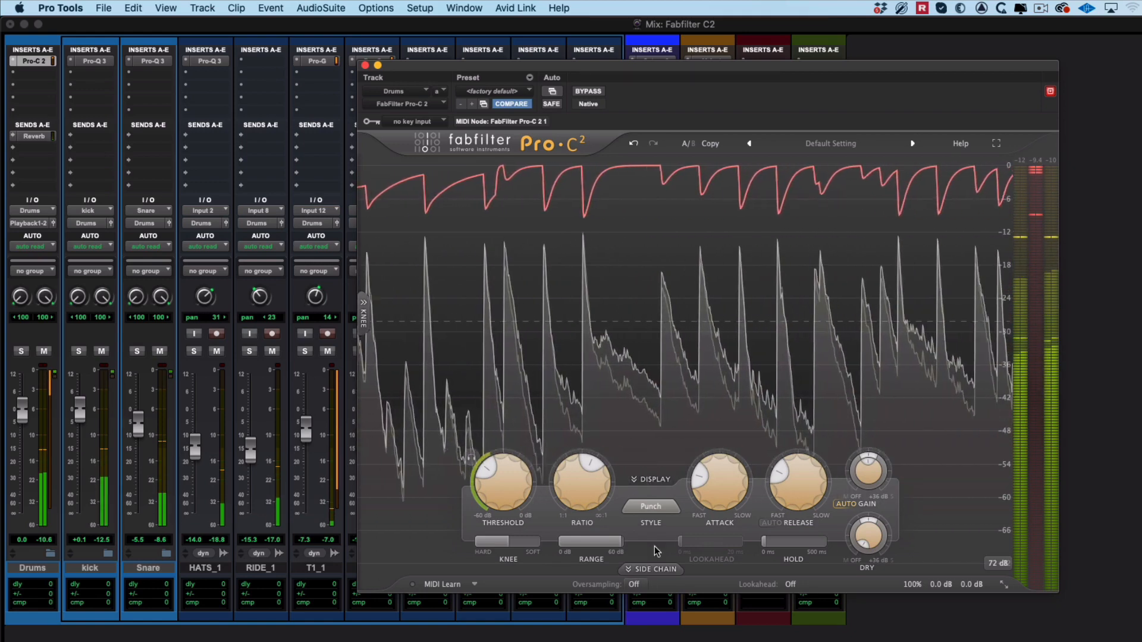
click(650, 506)
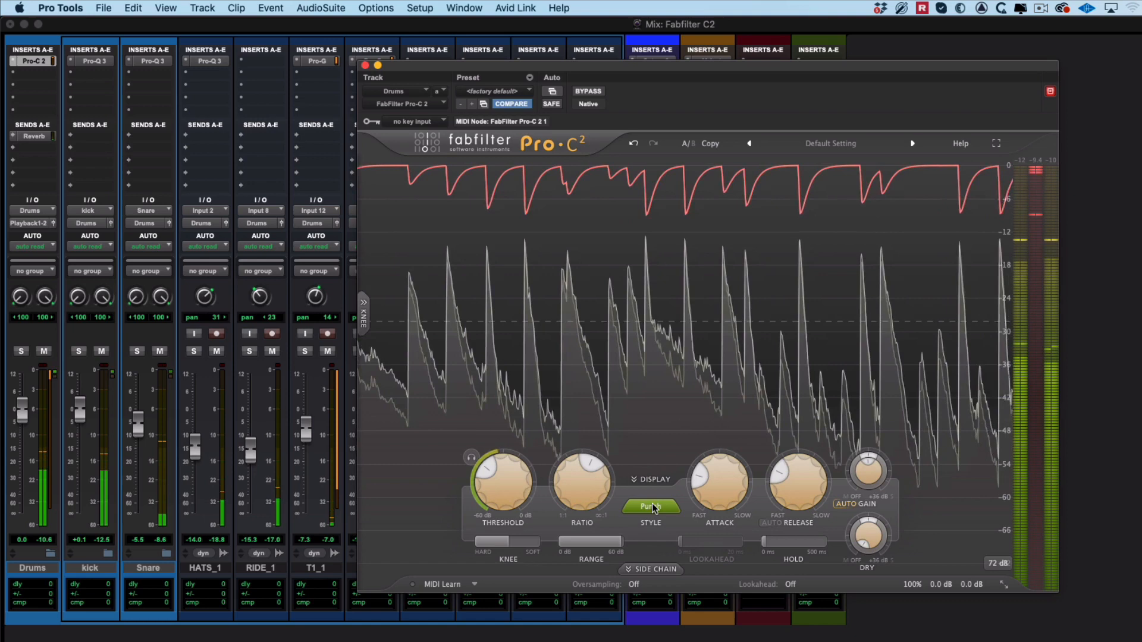
click(649, 506)
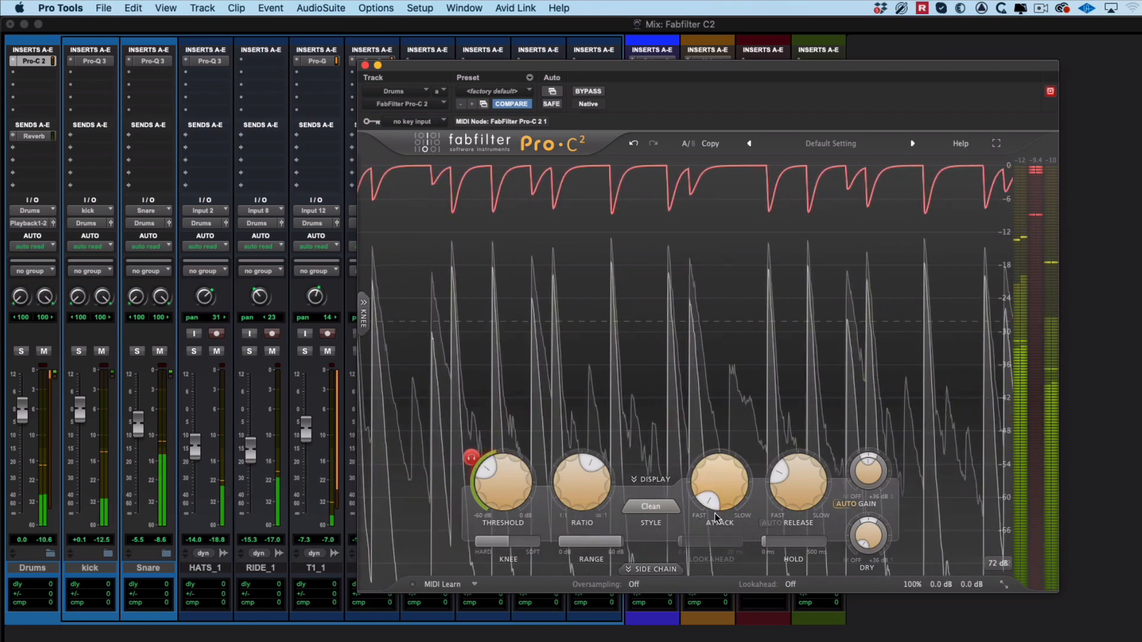
Set the attack to its fastest 0.005 ms, then slow it to about 18 ms
drag(796, 484, 796, 480)
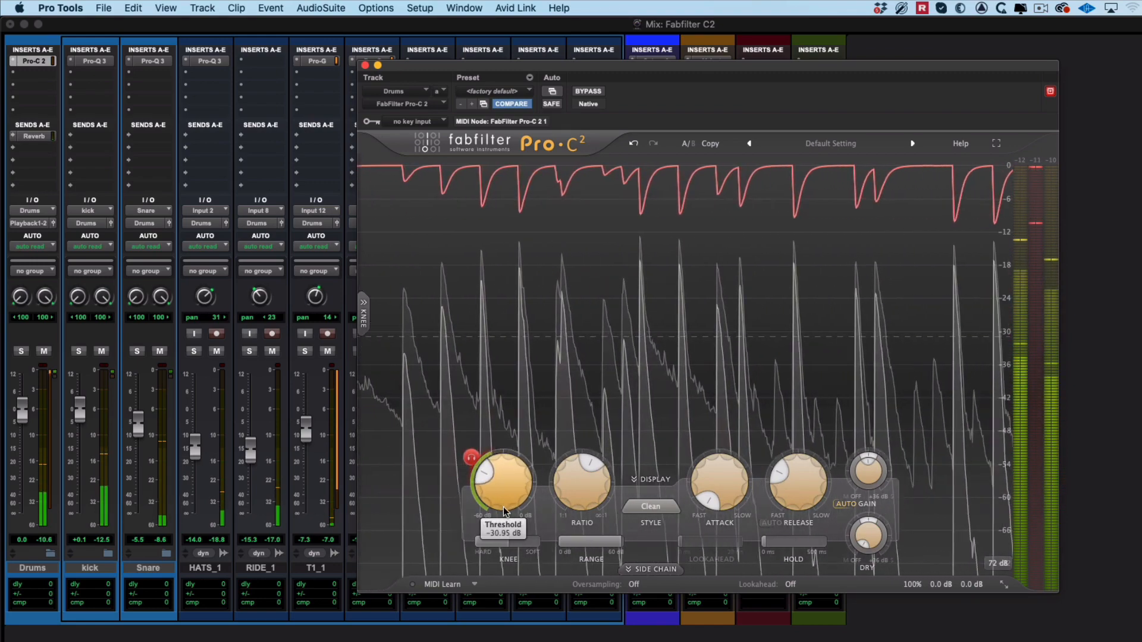
drag(501, 477, 501, 484)
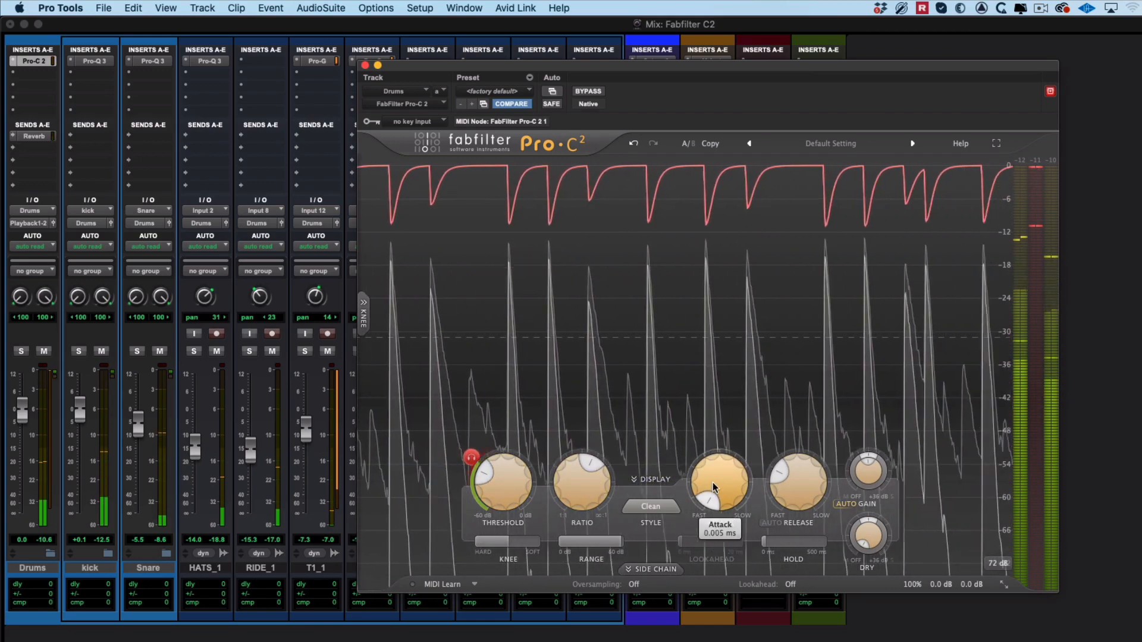
drag(719, 488, 719, 458)
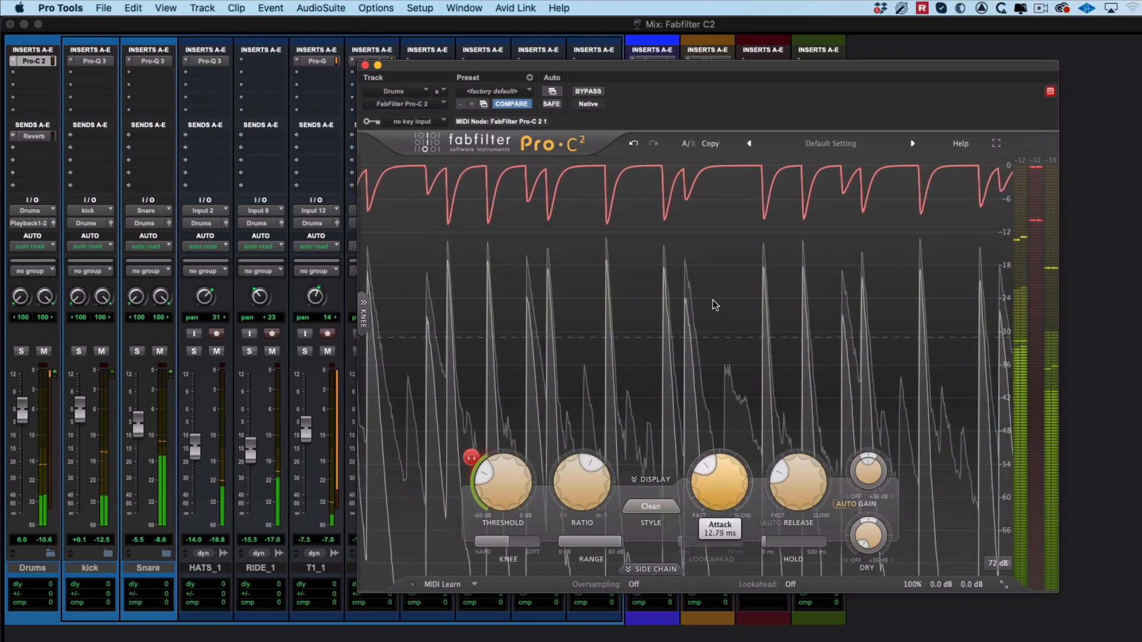
drag(717, 484, 717, 466)
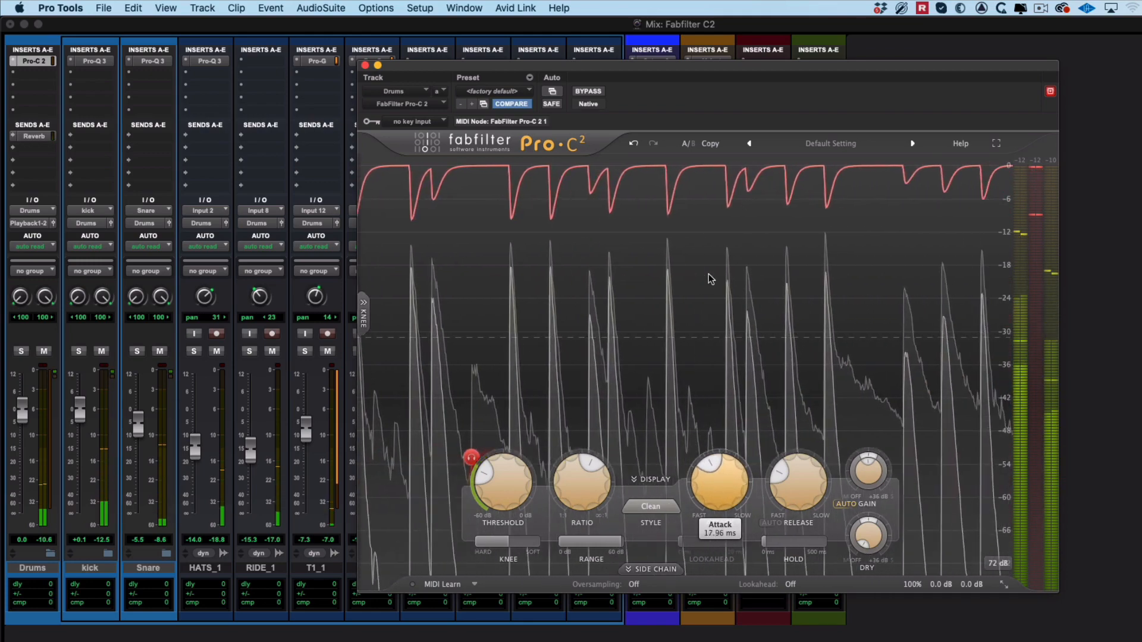
Fine-tune the Drums compressor attack to about 25 ms
drag(719, 481, 720, 484)
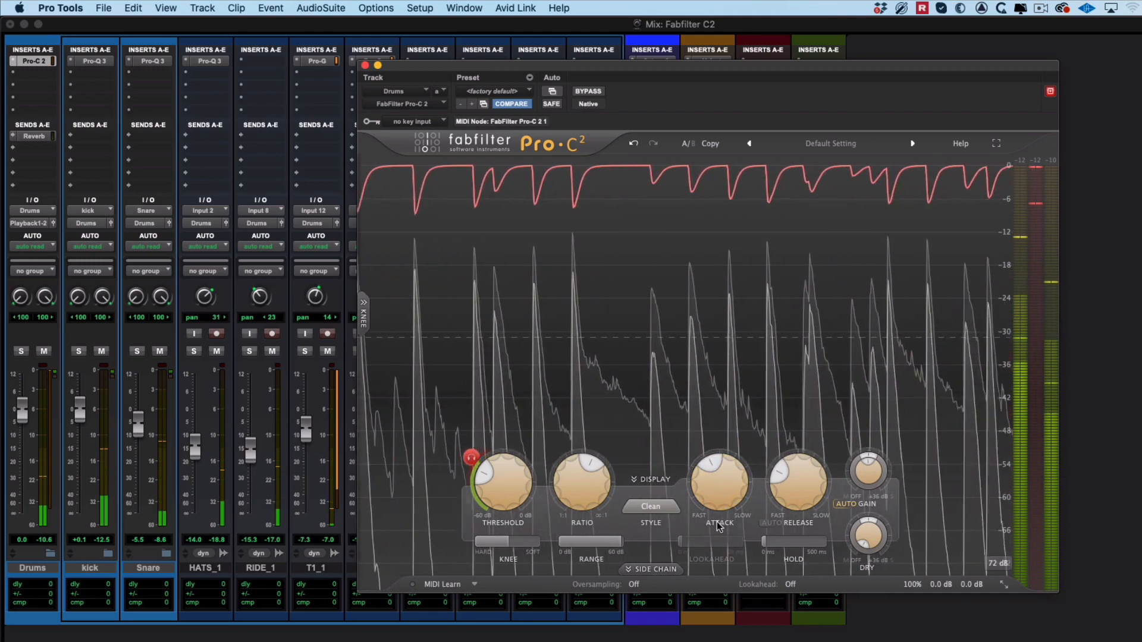
drag(720, 477, 719, 470)
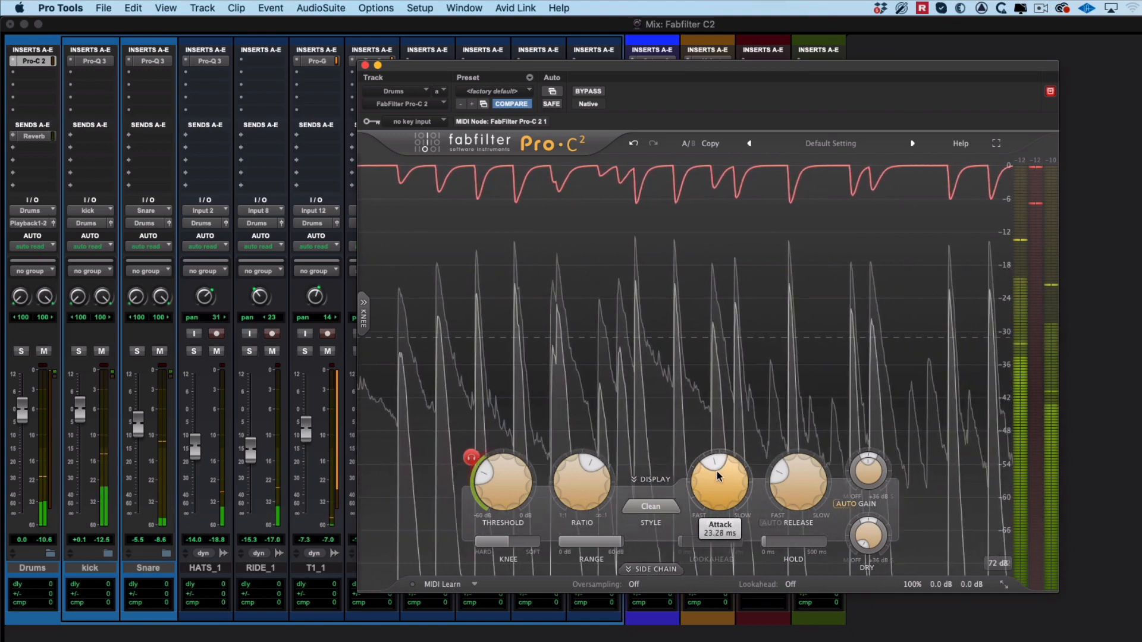
drag(720, 477, 720, 470)
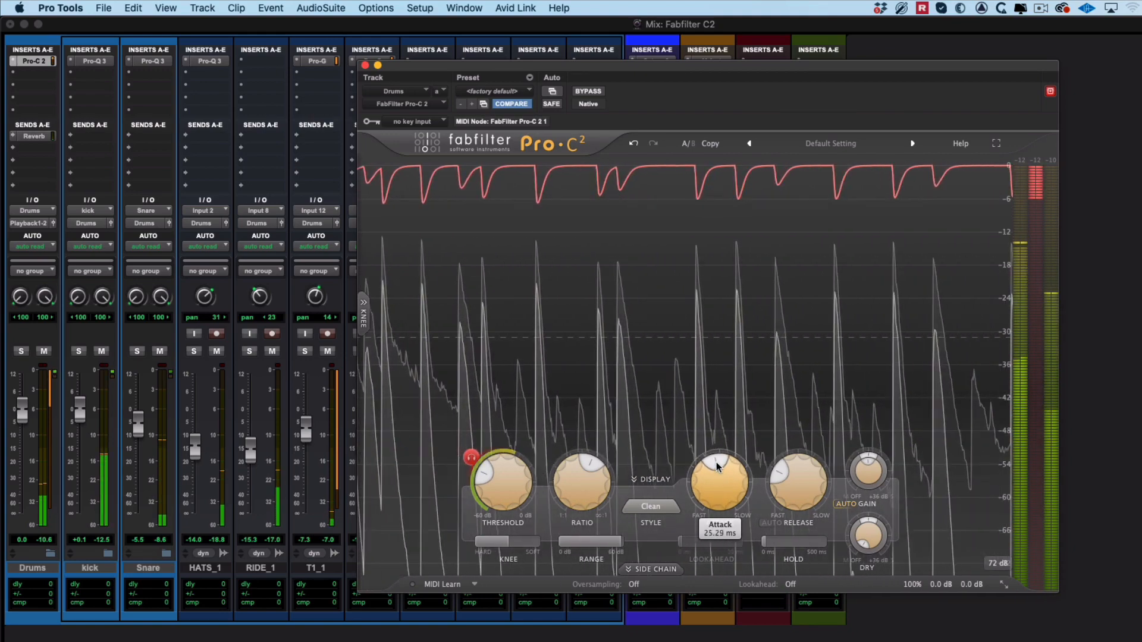
drag(719, 481, 724, 474)
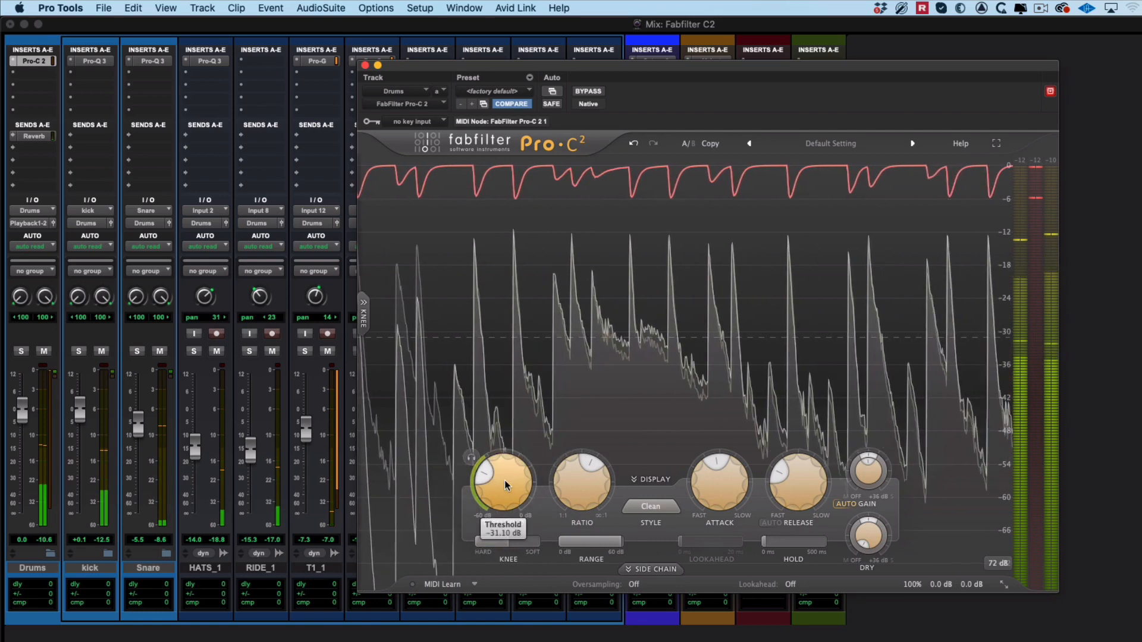
Nudge the Pro-C 2 Threshold knob around, settling near -31 dB
drag(501, 484, 502, 481)
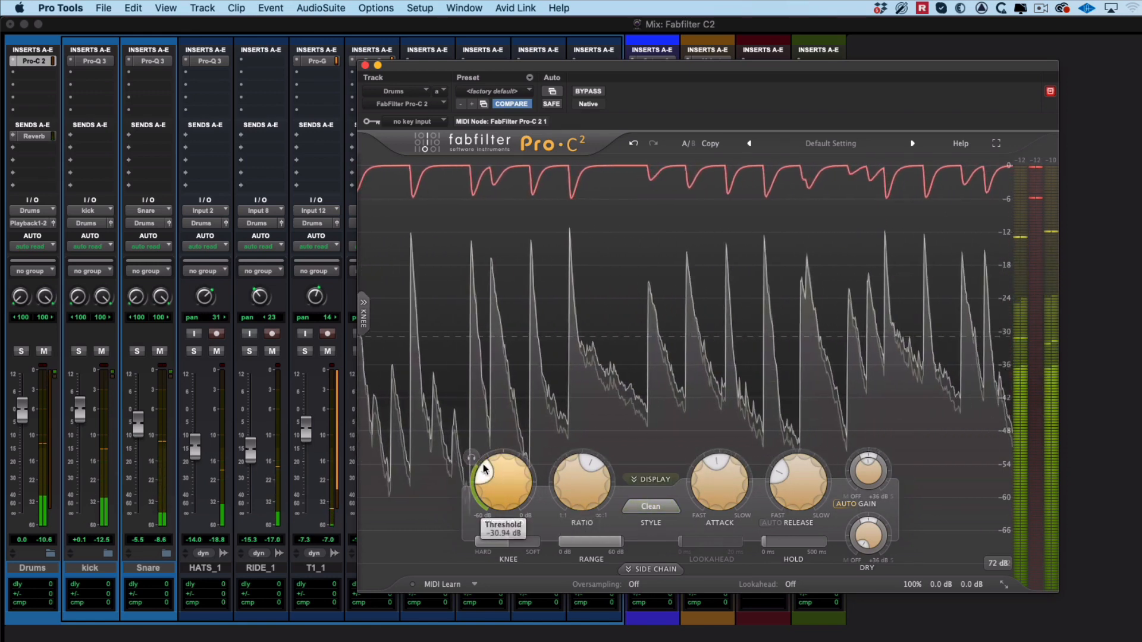
drag(483, 470, 472, 459)
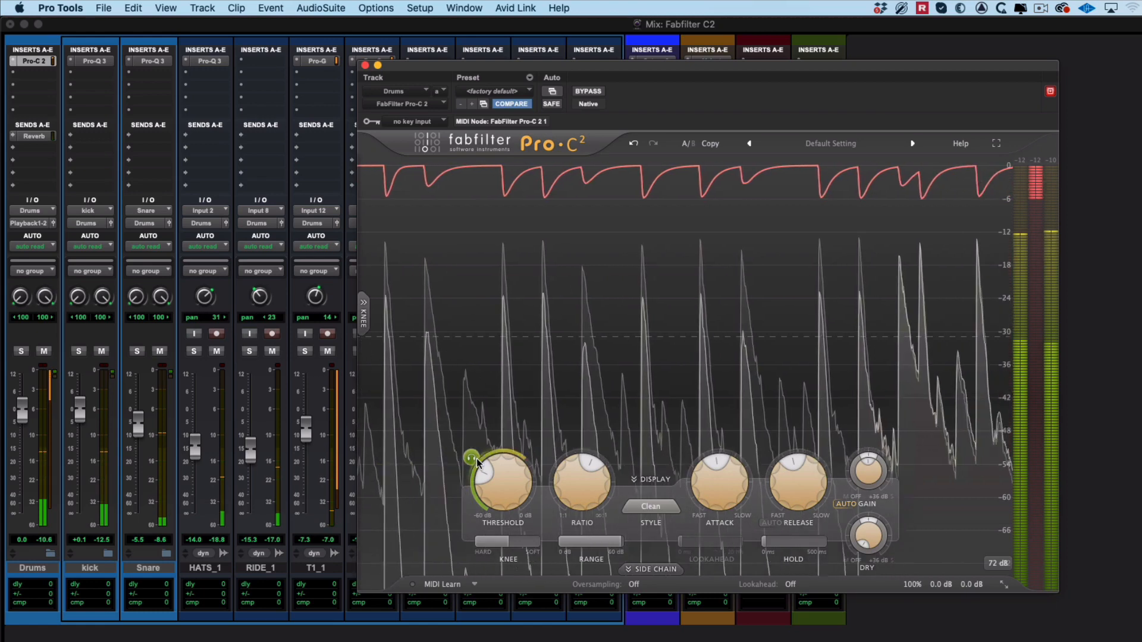
drag(472, 457, 484, 467)
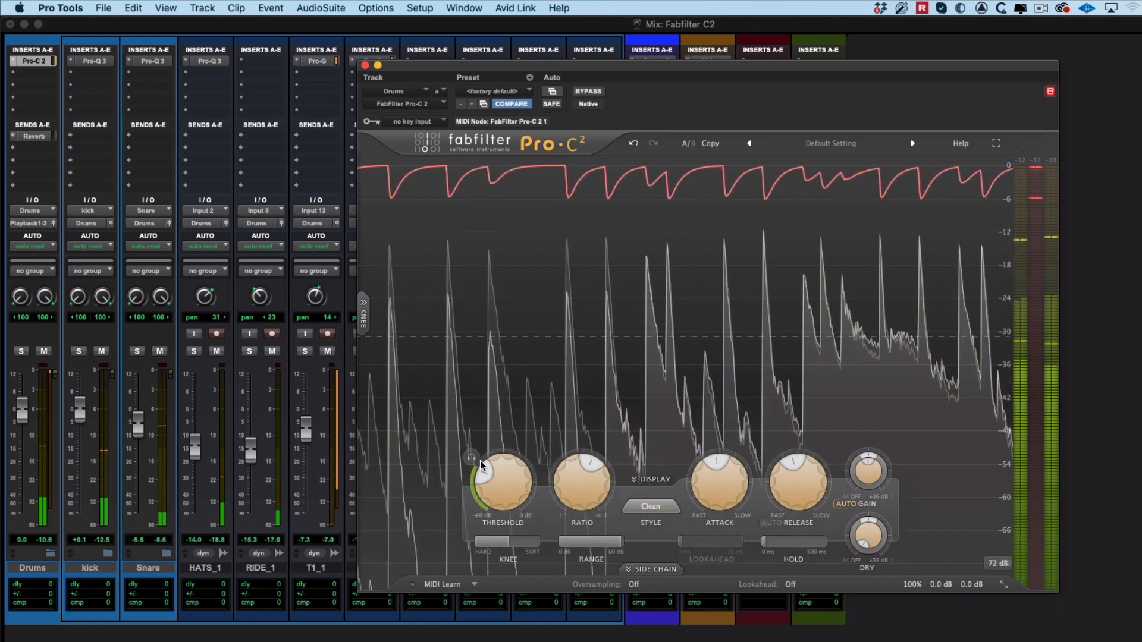
drag(499, 480, 513, 499)
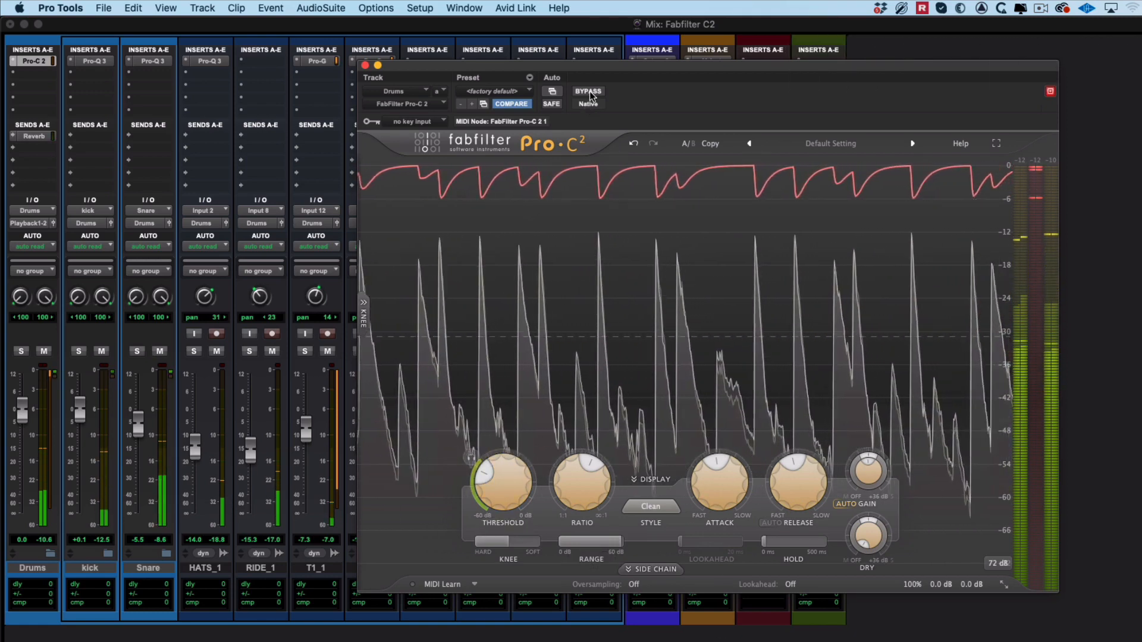
click(588, 91)
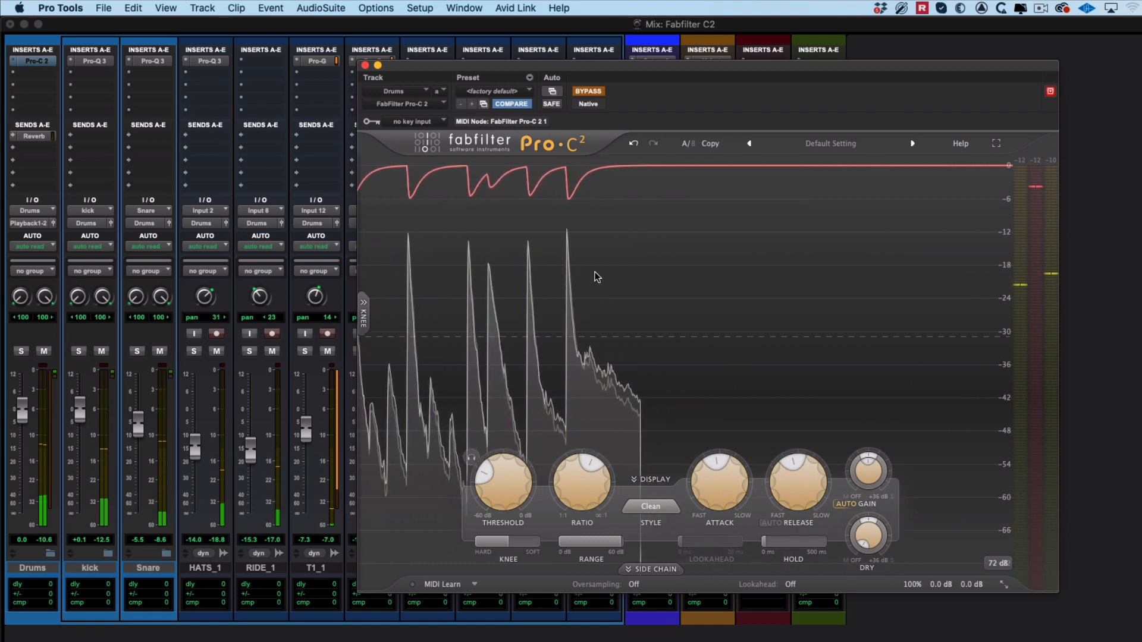
click(588, 91)
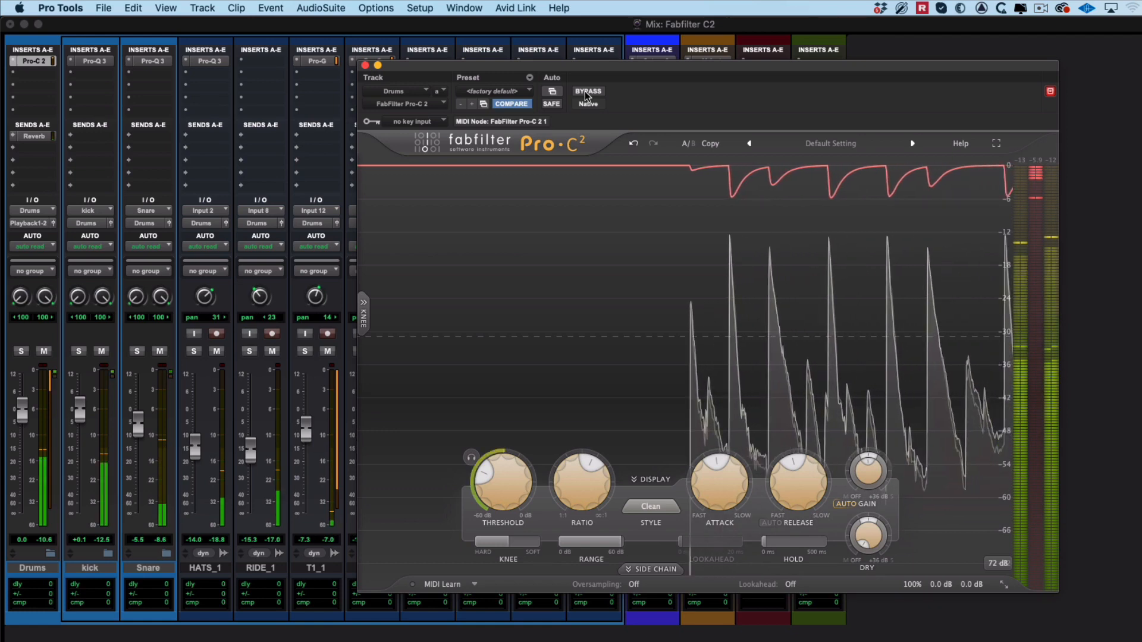
click(587, 91)
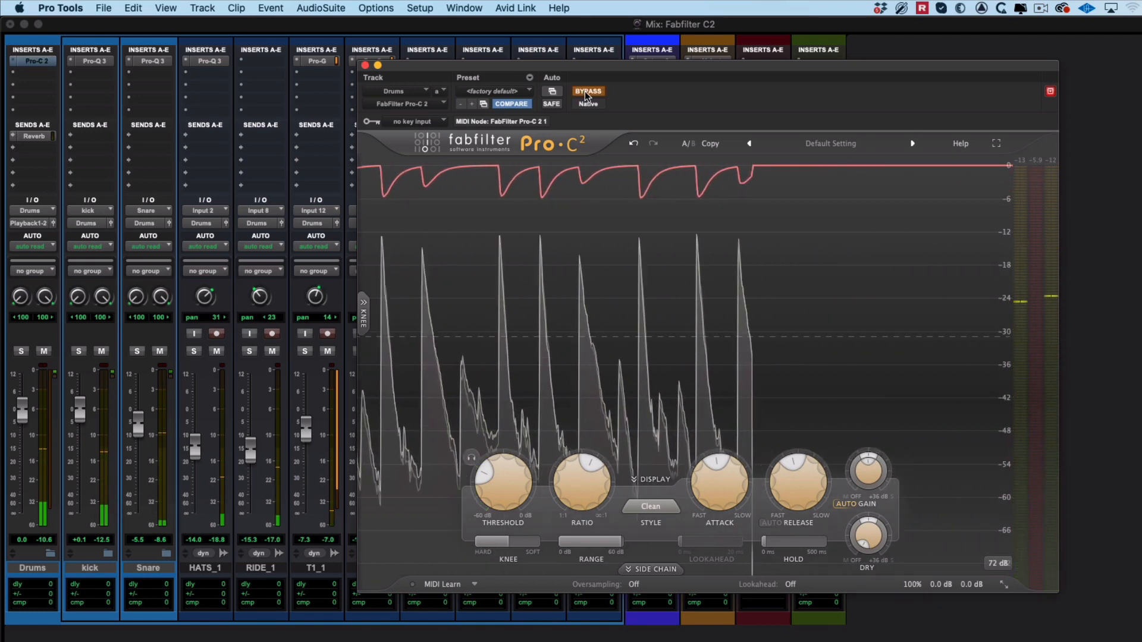
click(588, 91)
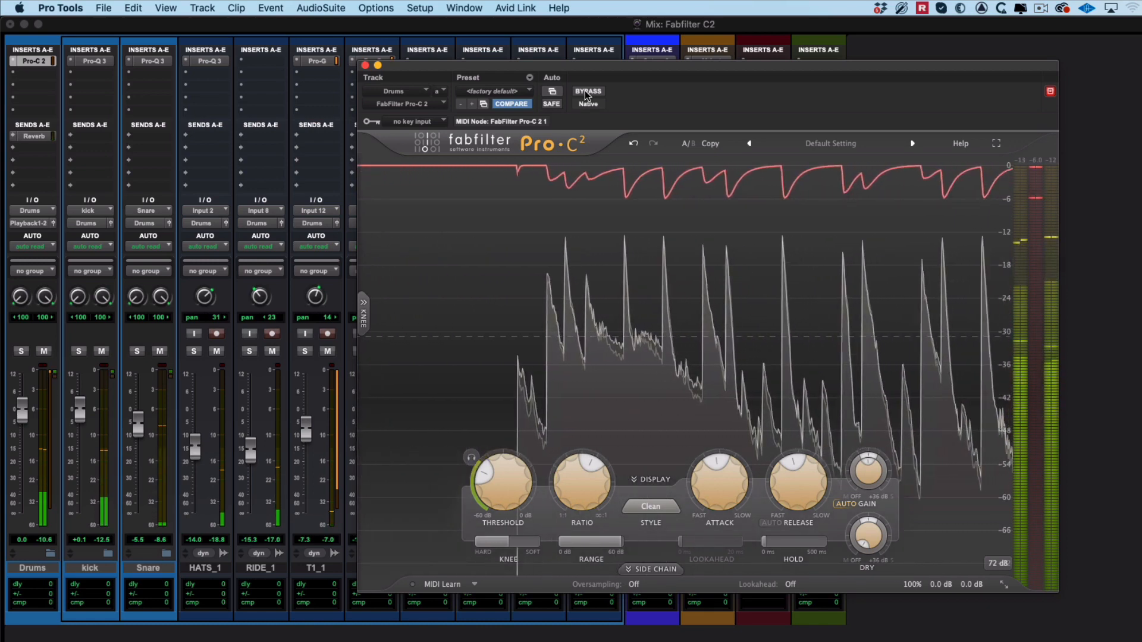
click(587, 91)
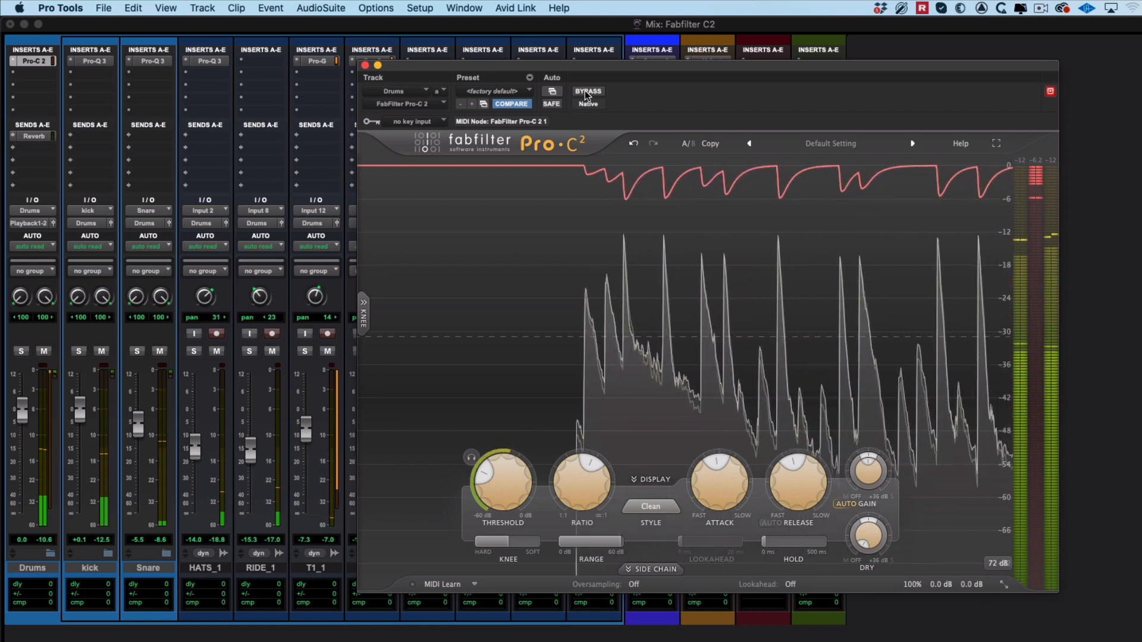
click(587, 91)
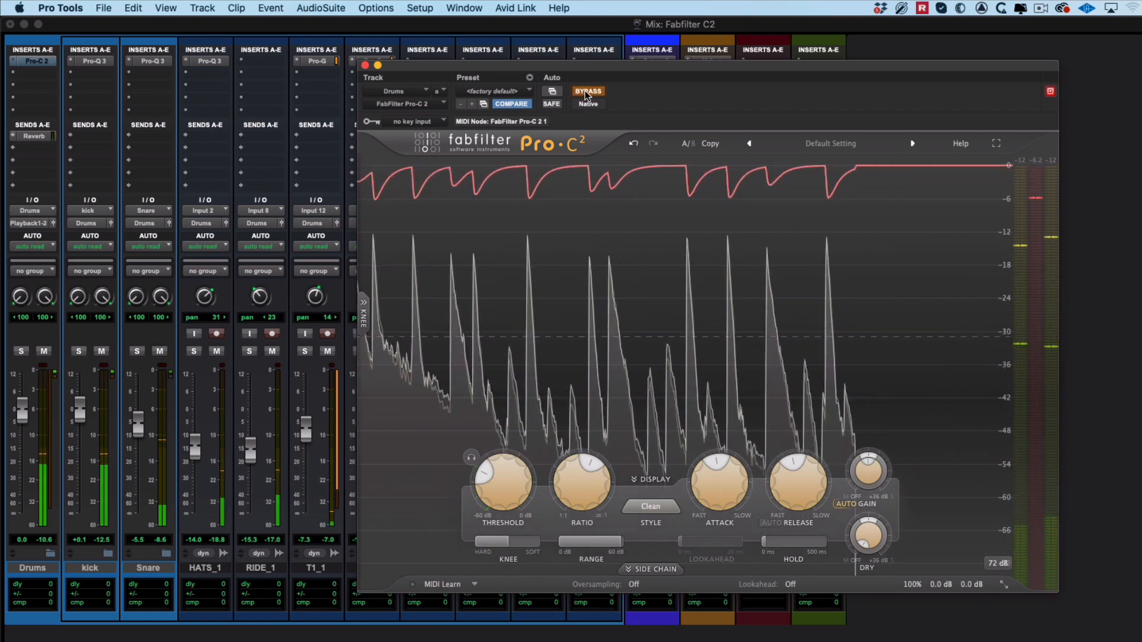
click(587, 91)
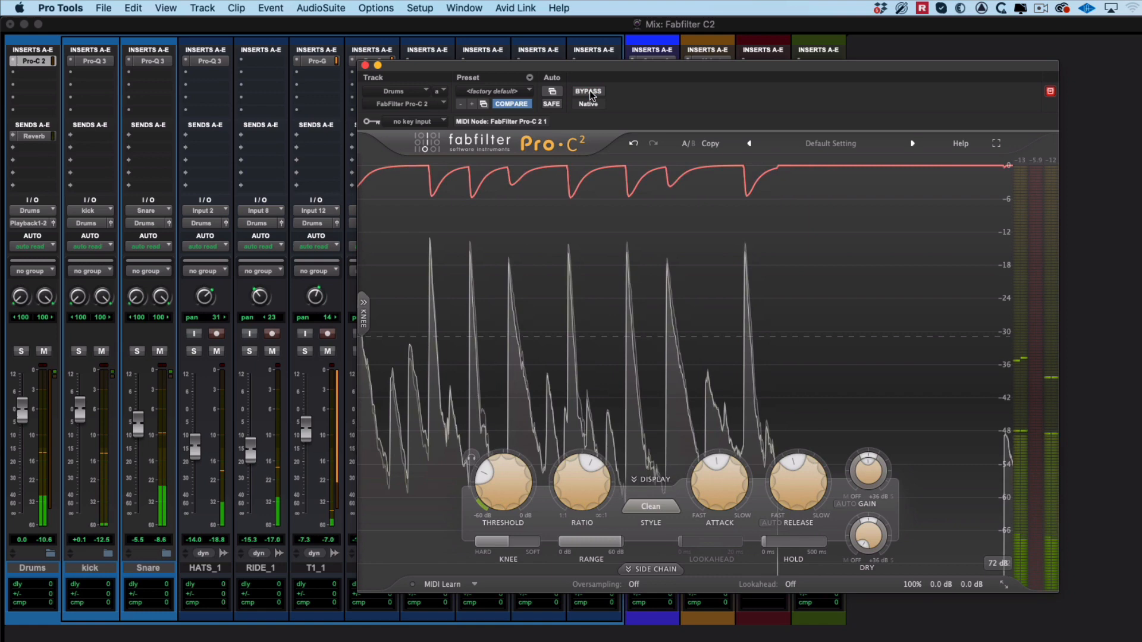
click(587, 91)
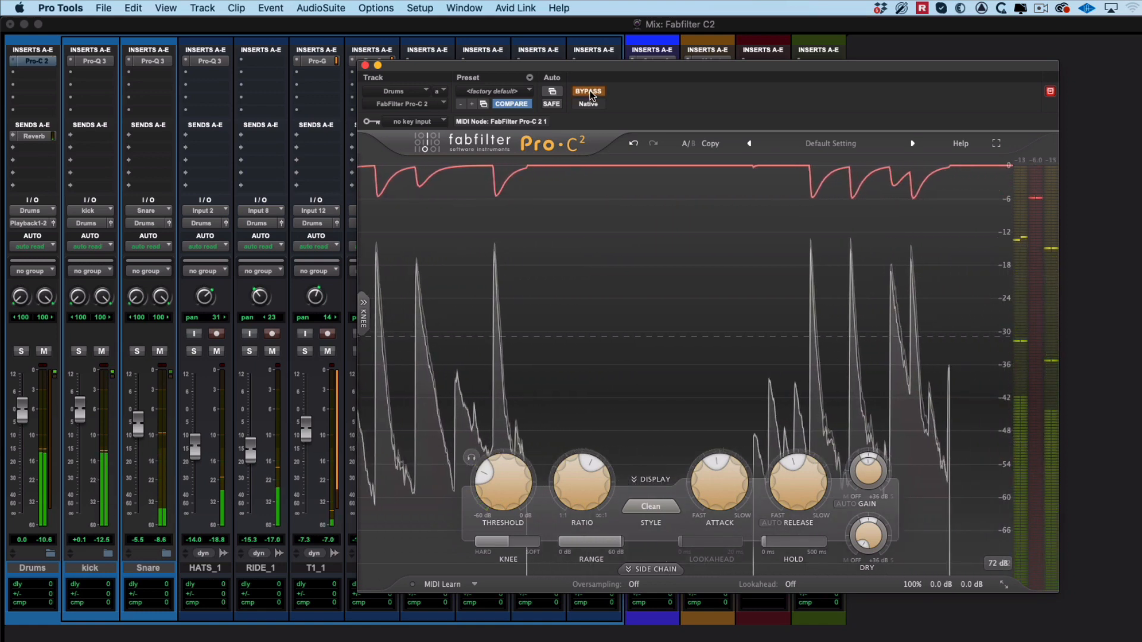
click(588, 91)
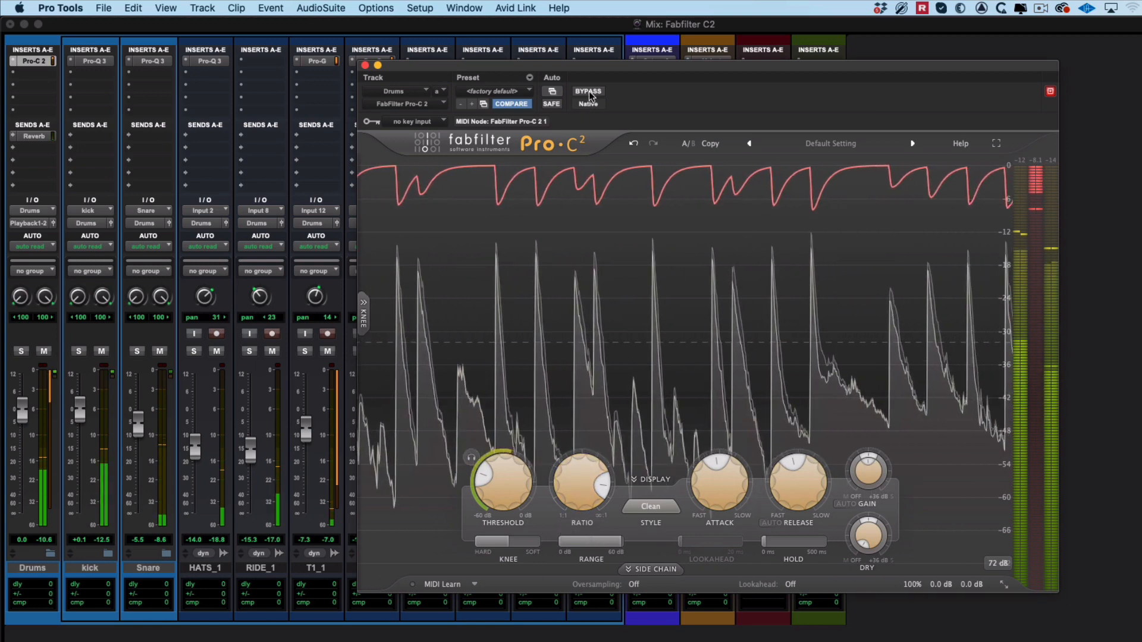
click(587, 92)
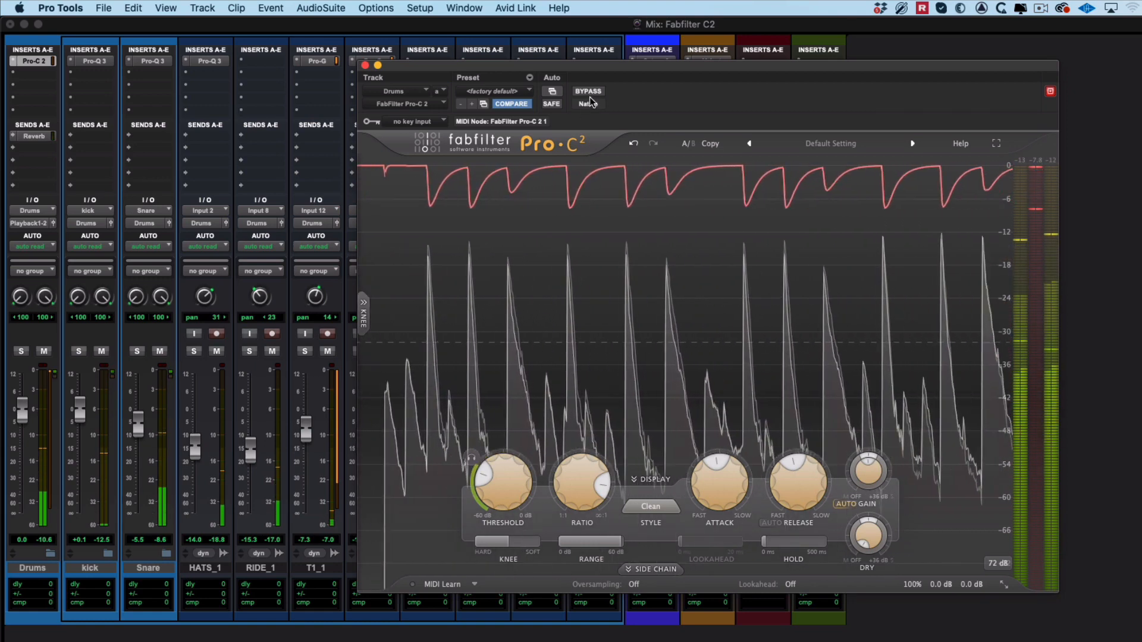
click(588, 91)
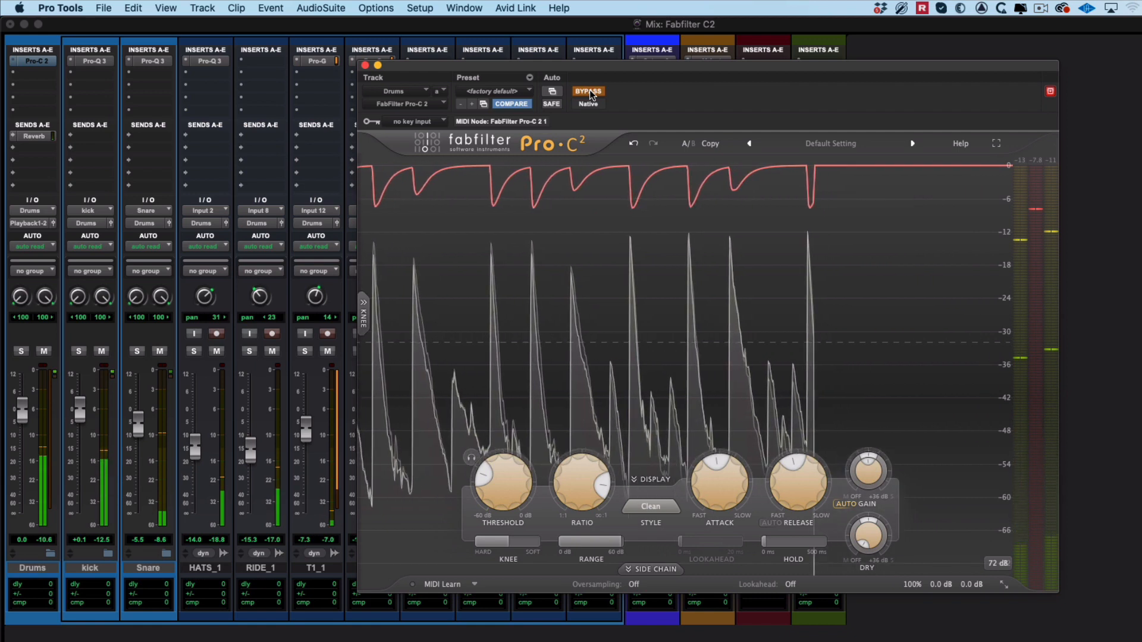
click(587, 91)
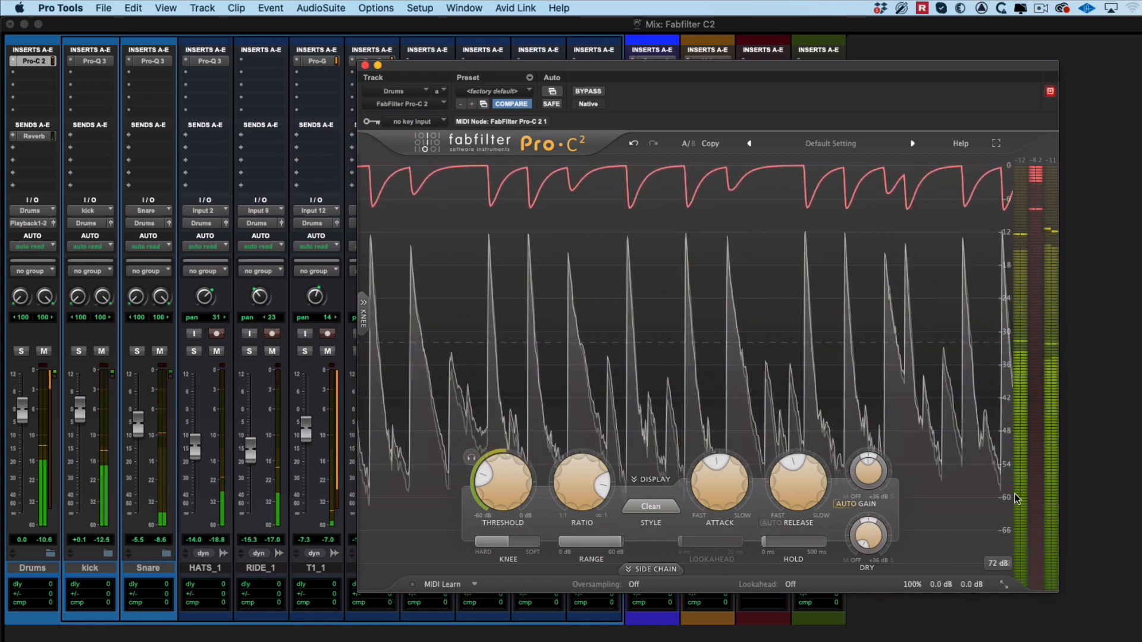
Switch the Pro-C 2 display range from 72 dB to 90 dB, then to 36 dB
click(998, 563)
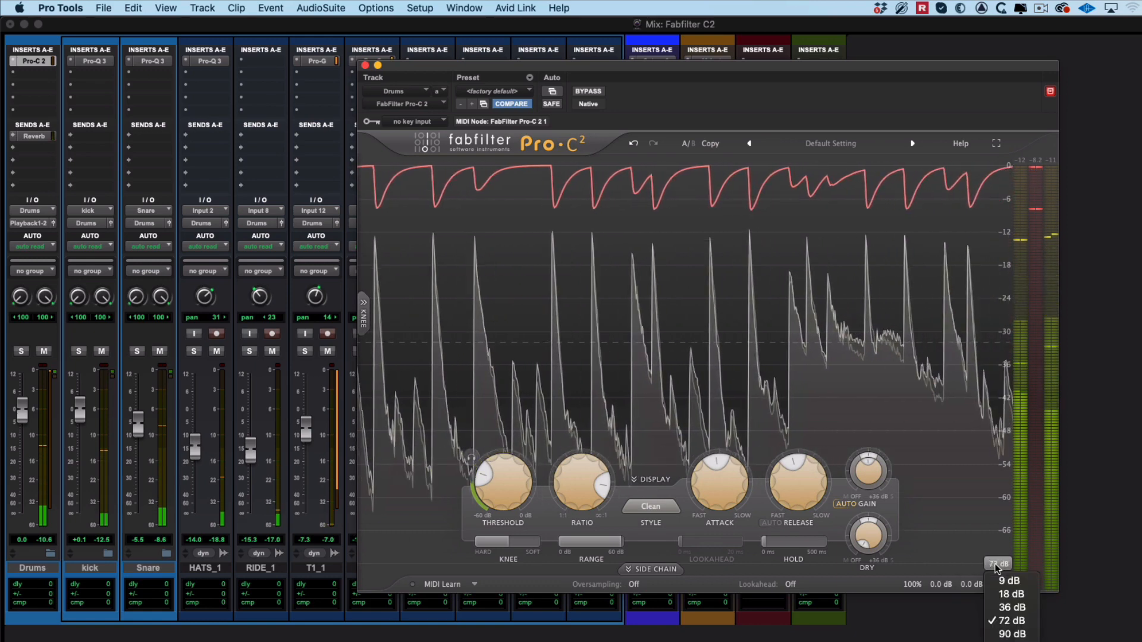
click(1011, 580)
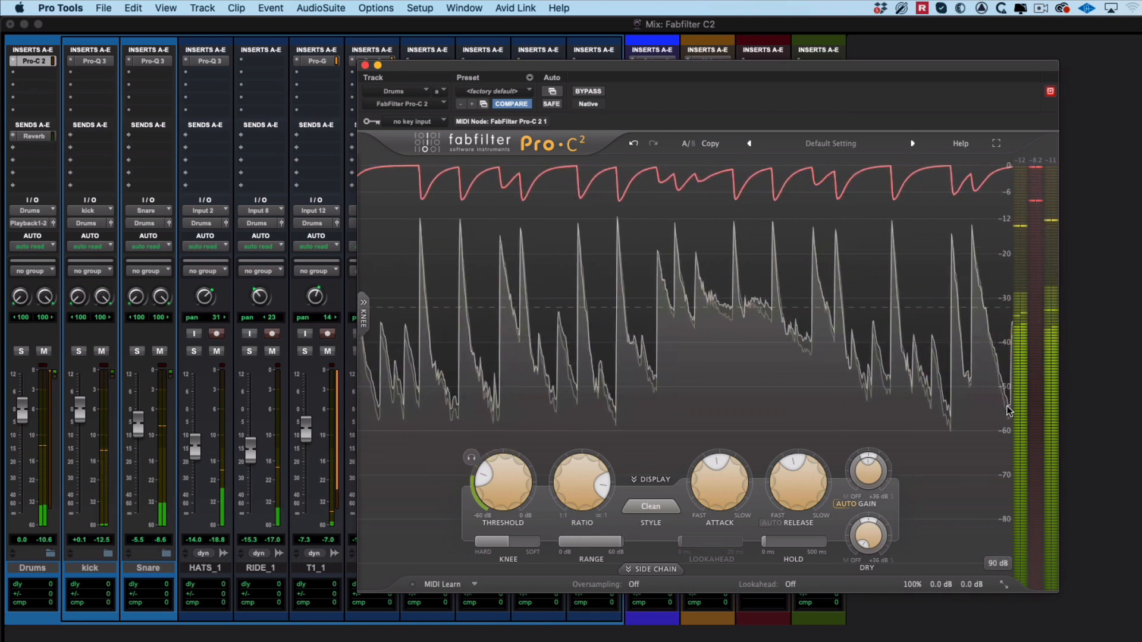
click(997, 564)
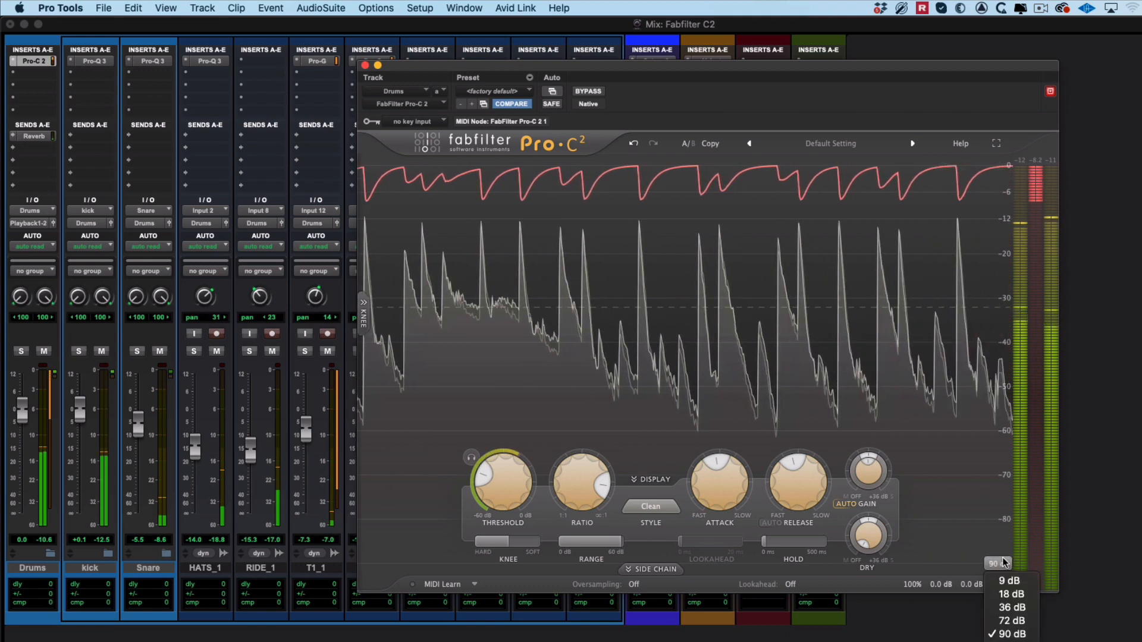
click(1011, 607)
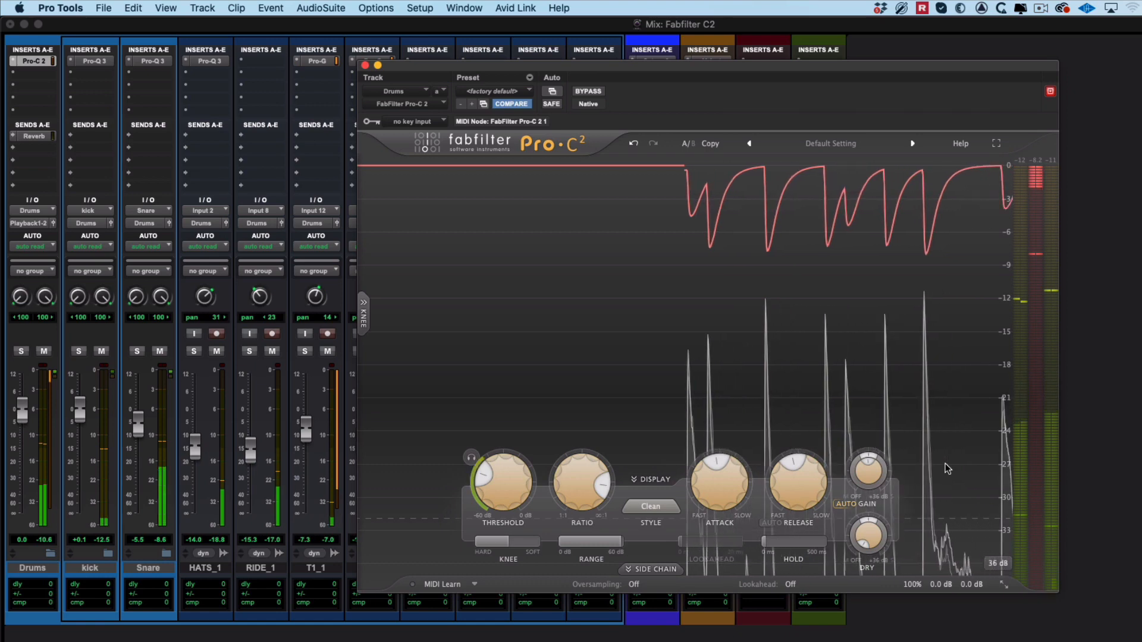
click(650, 479)
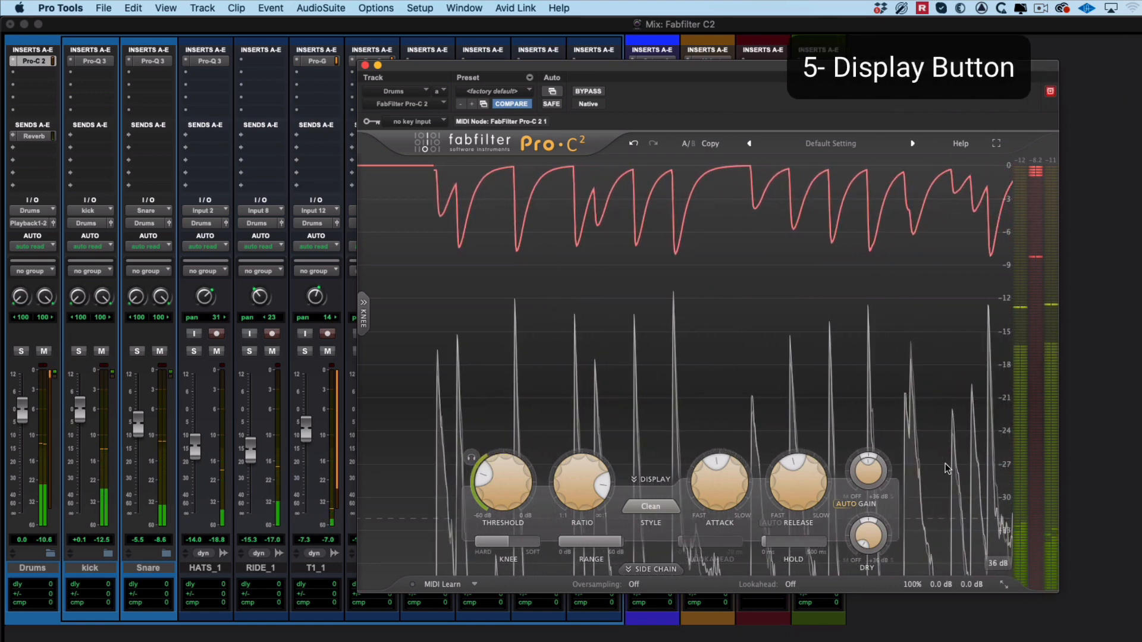